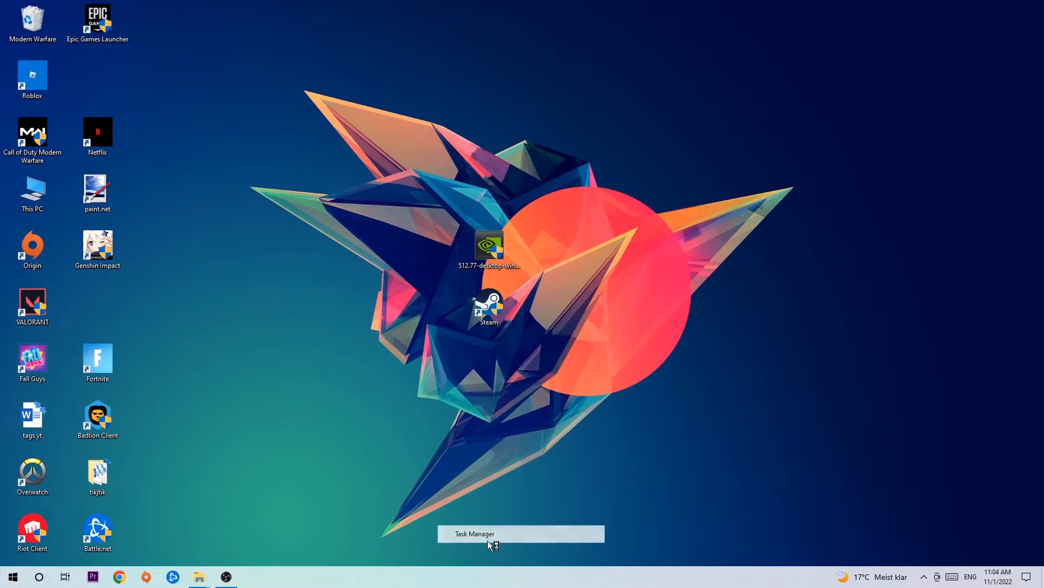
- Open Task Manager from the taskbar to view running processes
left_click(489, 533)
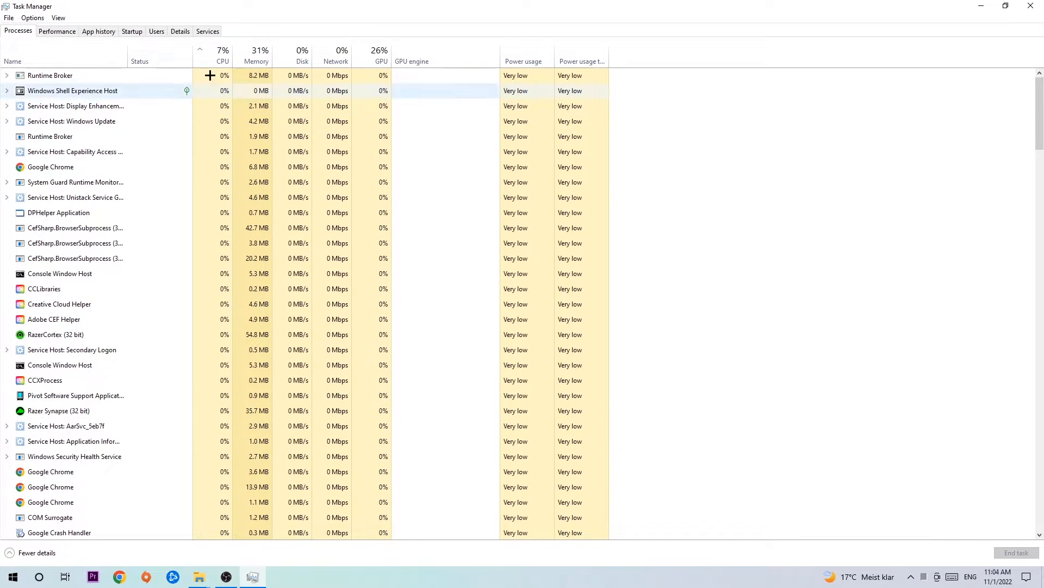
- Select DPHelper Application, then bring up the Console Window Host process's options
left_click(75, 213)
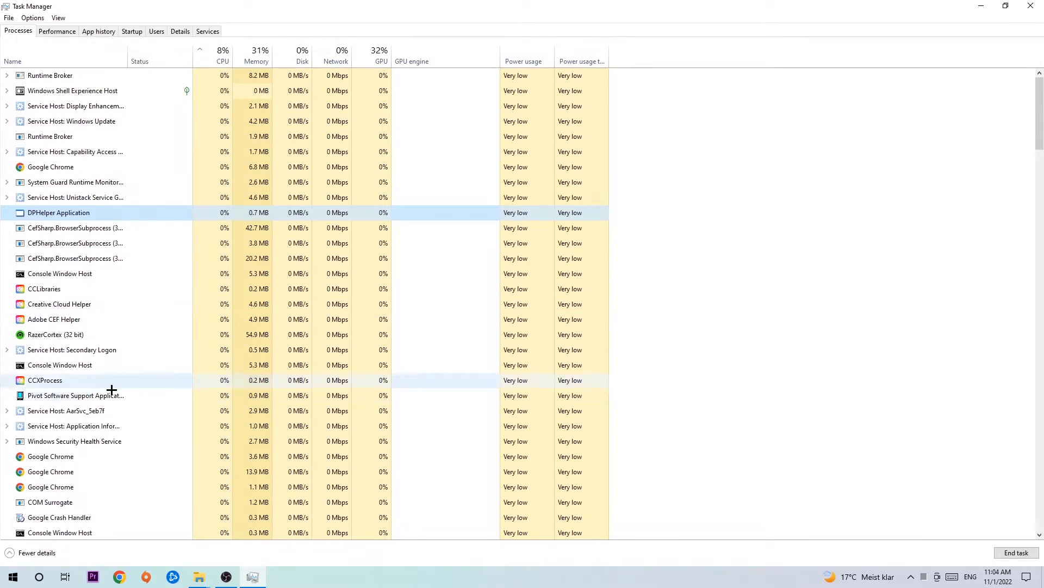
mouse_move(185, 228)
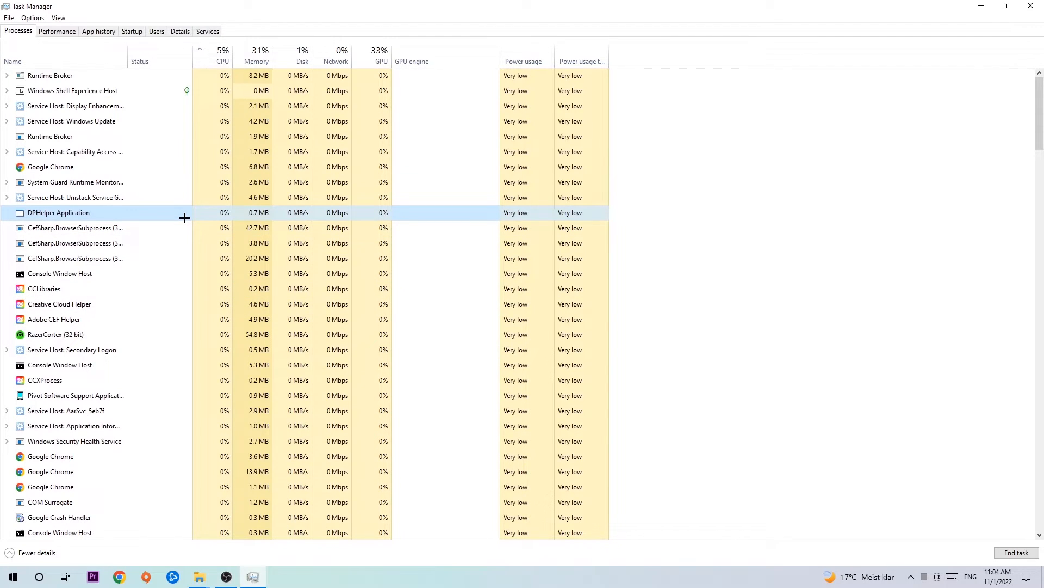
right_click(59, 273)
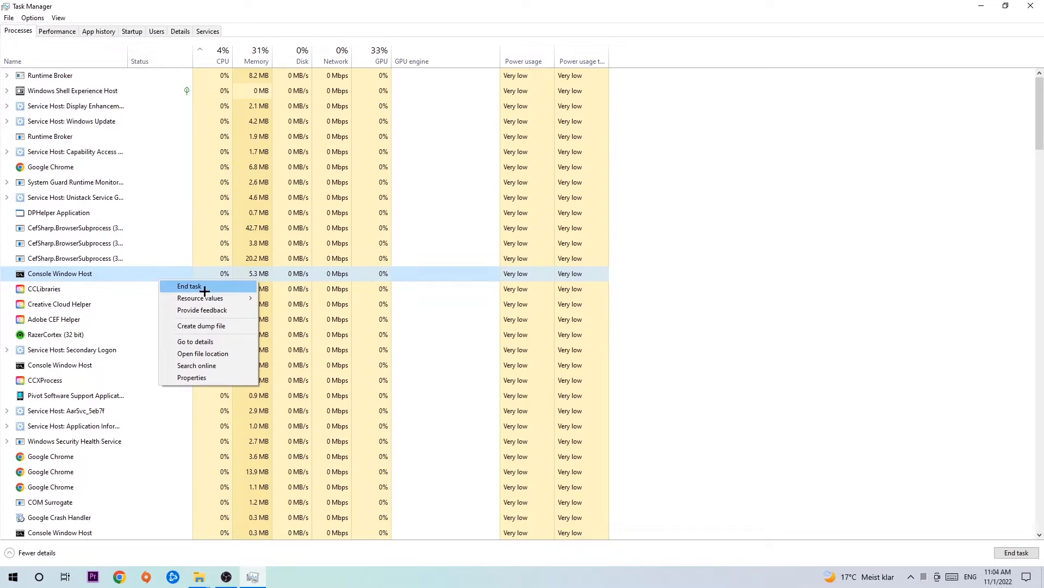
mouse_move(252, 273)
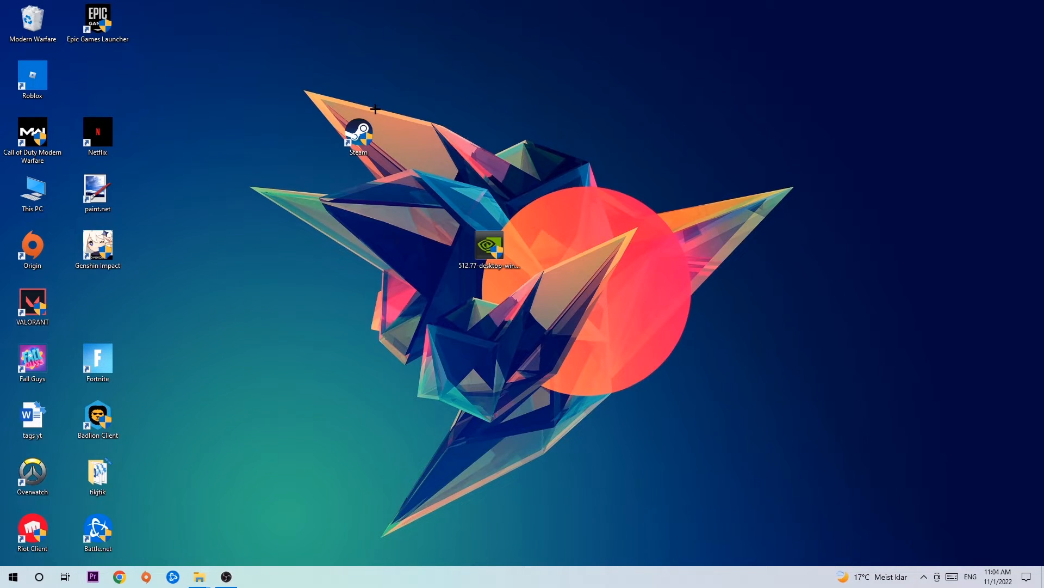
mouse_move(377, 109)
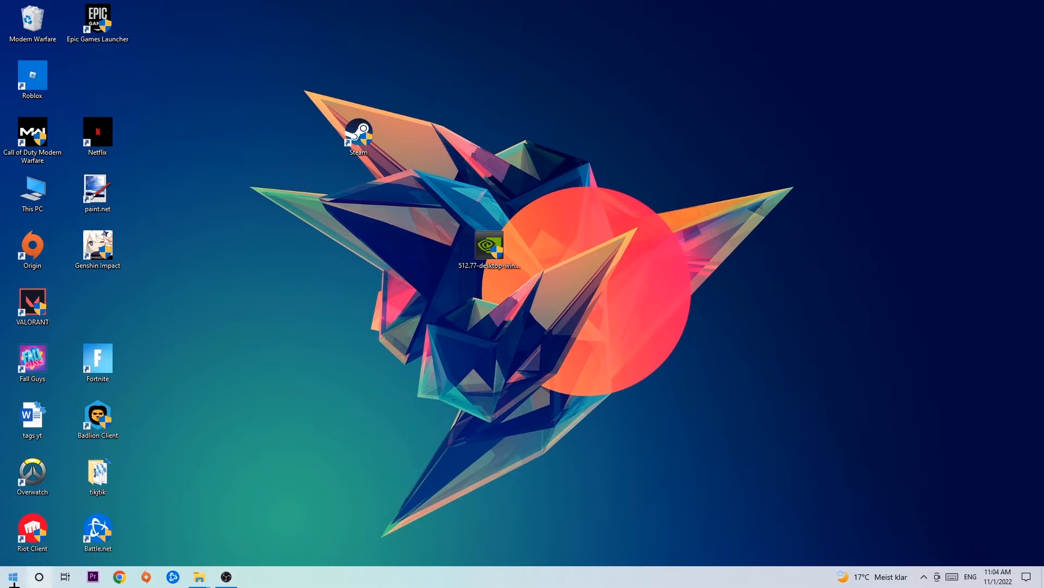
- Bring up the Steam desktop shortcut's context menu
left_click(12, 576)
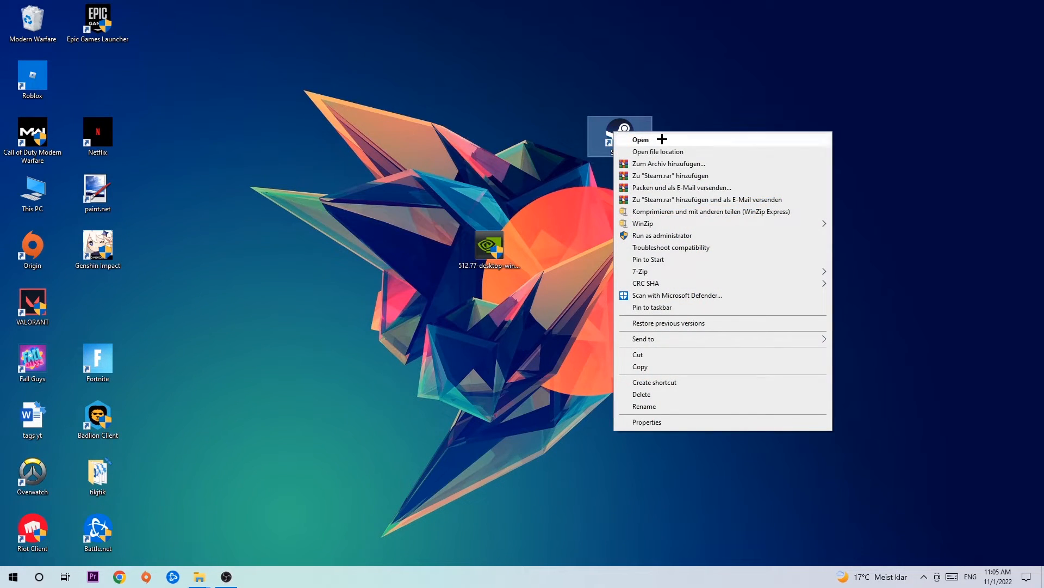
mouse_move(671, 427)
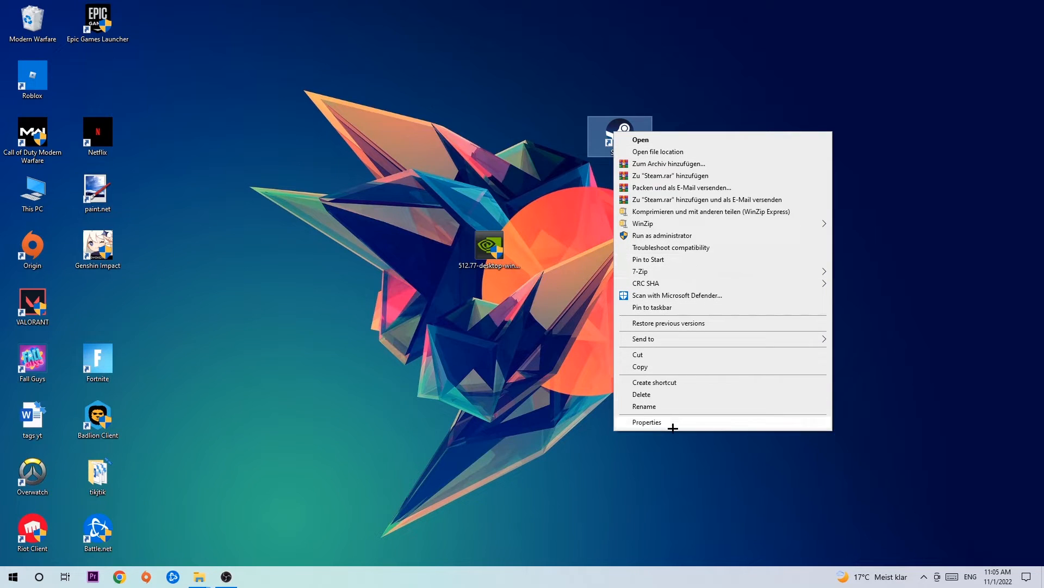
- Open Steam shortcut Properties on its Compatibility settings
left_click(646, 422)
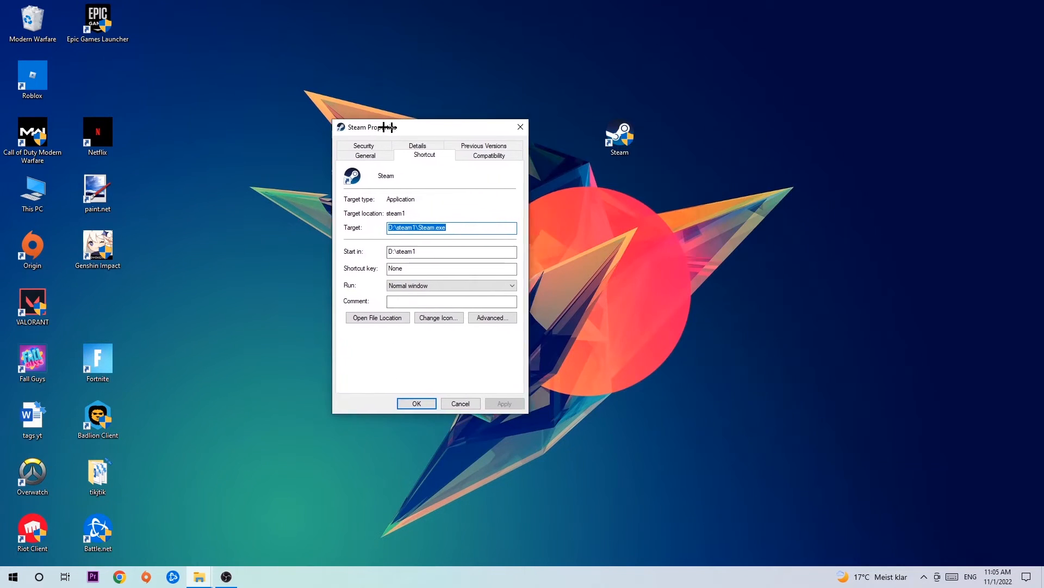
left_click(488, 155)
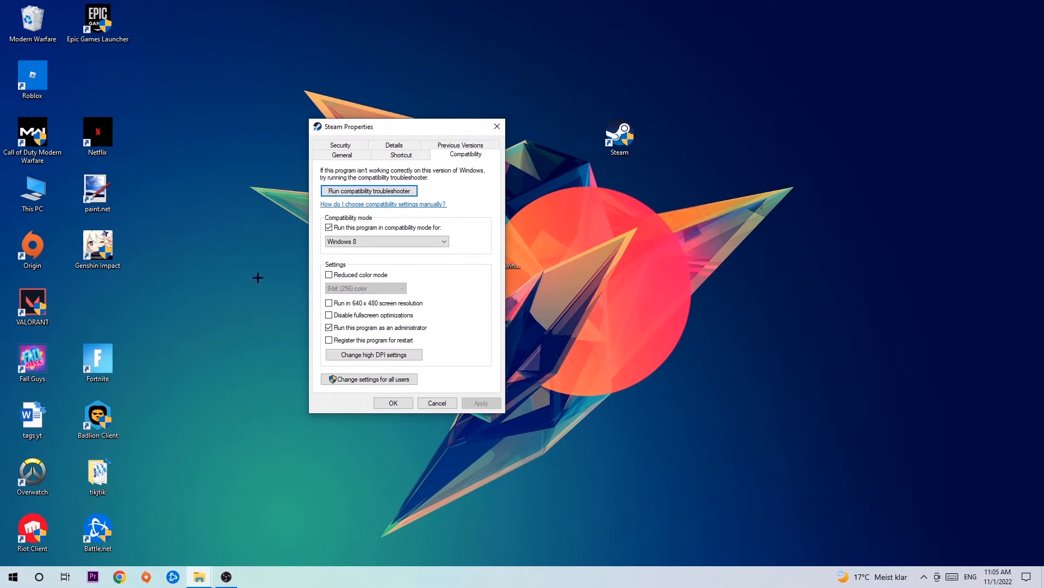
mouse_move(302, 241)
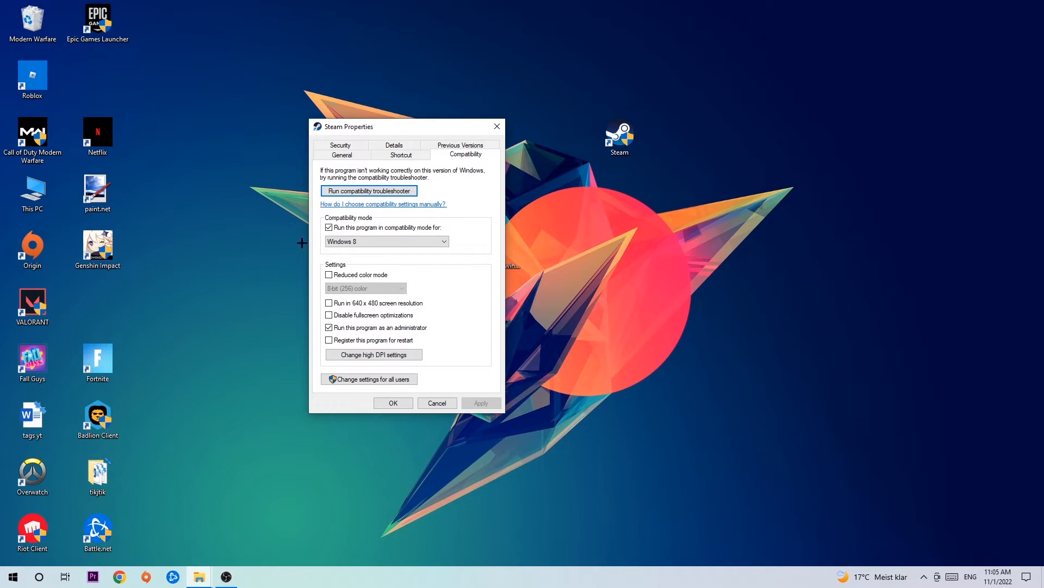
mouse_move(470, 226)
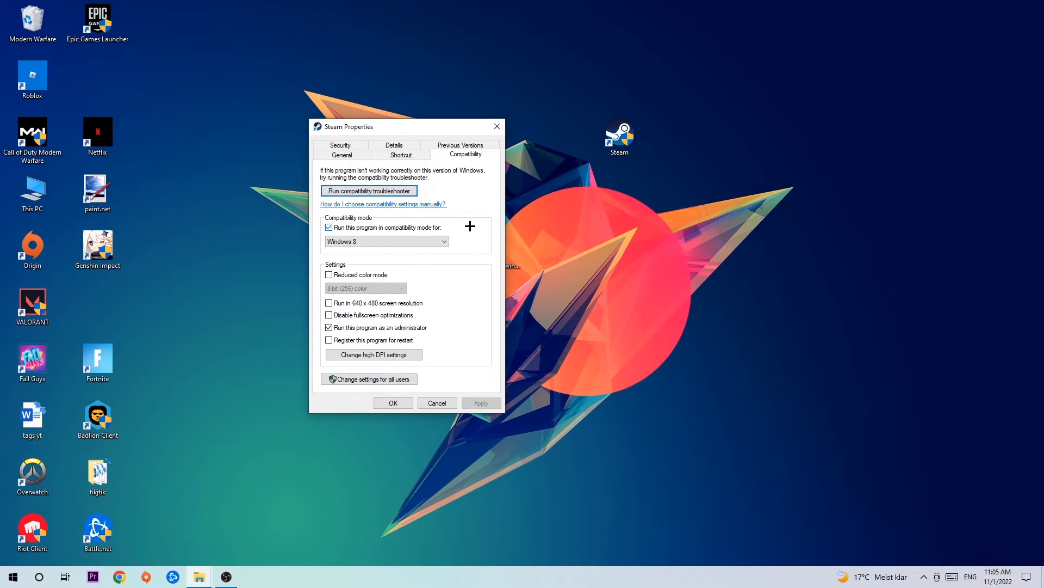
mouse_move(370, 319)
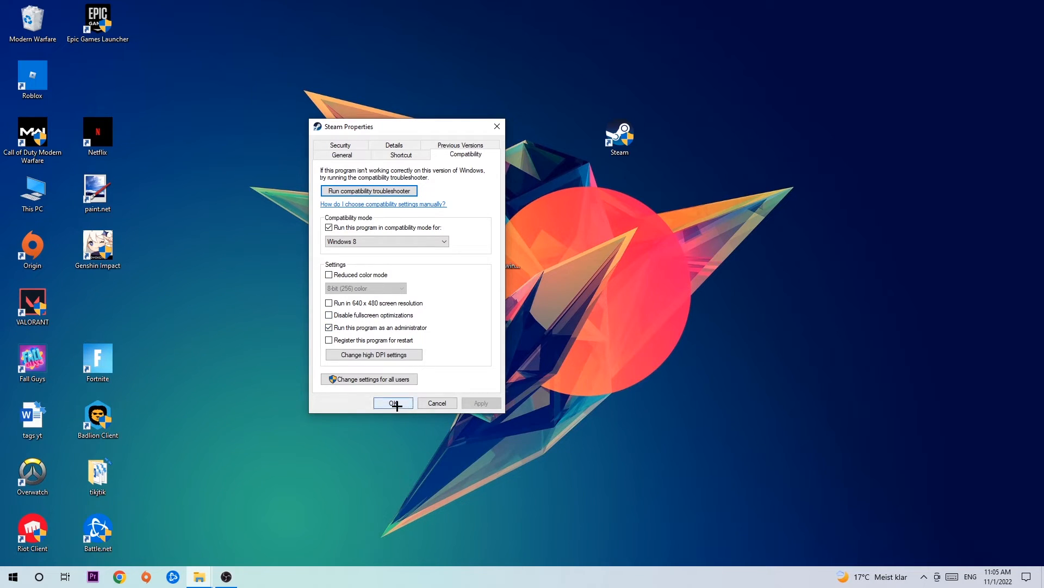
- Confirm the Steam Properties dialog with OK to save compatibility settings
left_click(393, 403)
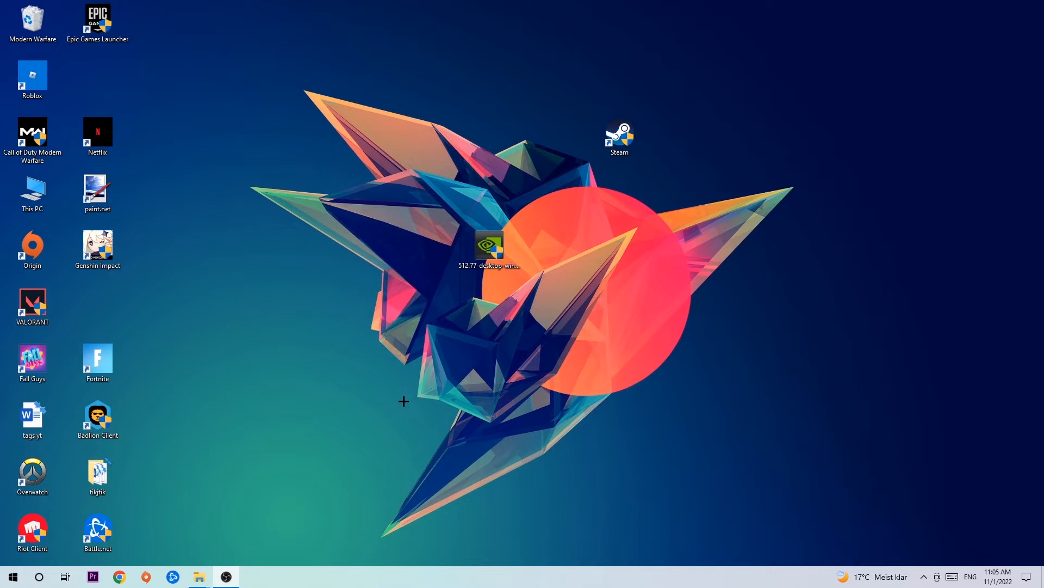
mouse_move(614, 161)
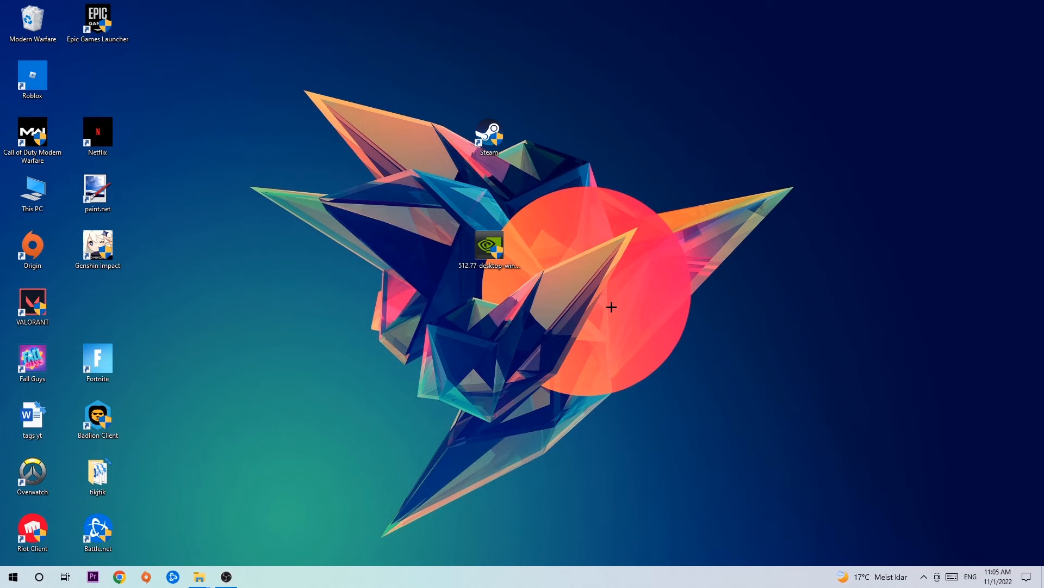
mouse_move(610, 291)
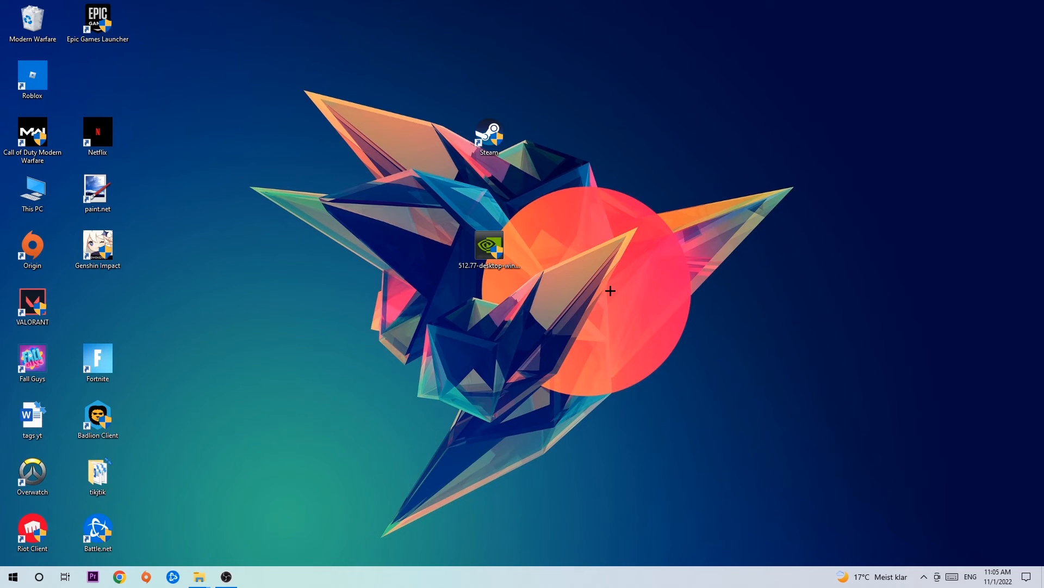